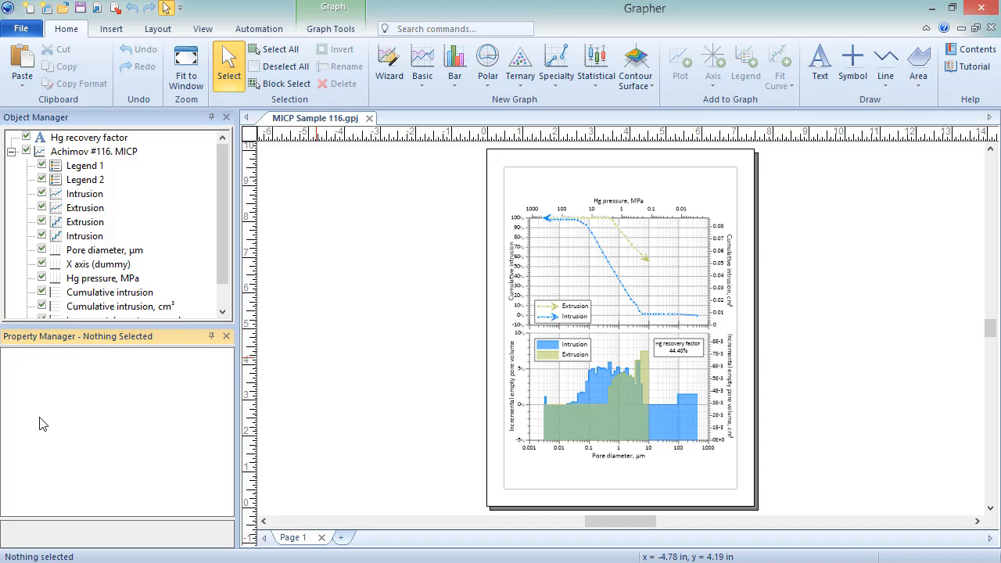
- Open the File menu for the MICP Sample 116 project
{"action": "left_click", "coordinate": [22, 29]}
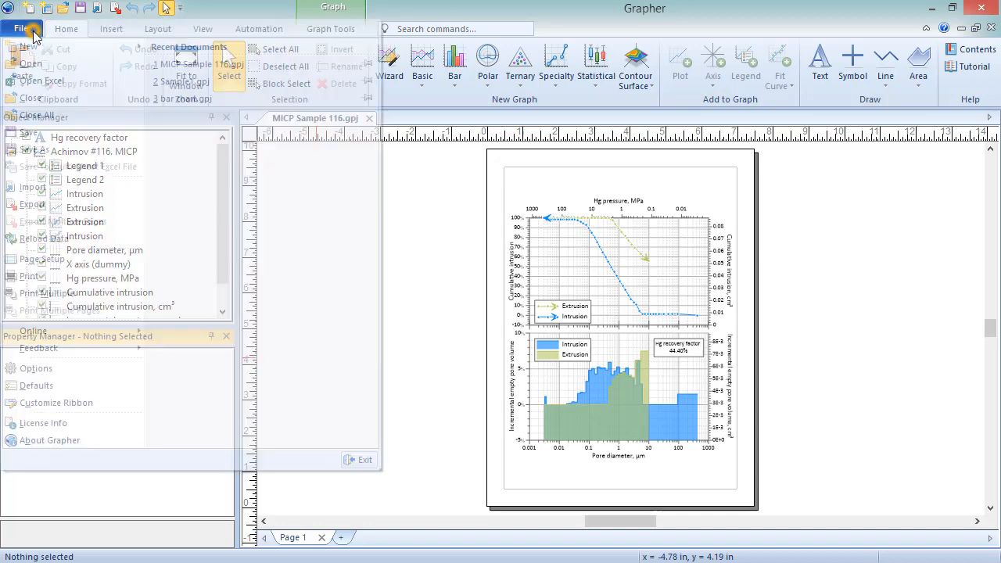
{"action": "mouse_move", "coordinate": [29, 132]}
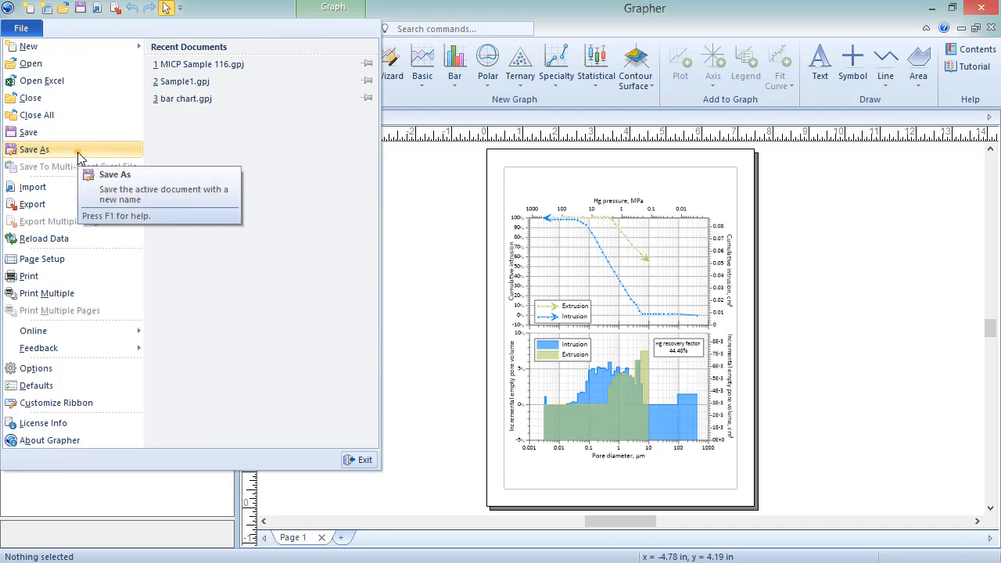
- Choose Save As and enter Sample1 as the new project file name
{"action": "left_click", "coordinate": [34, 149]}
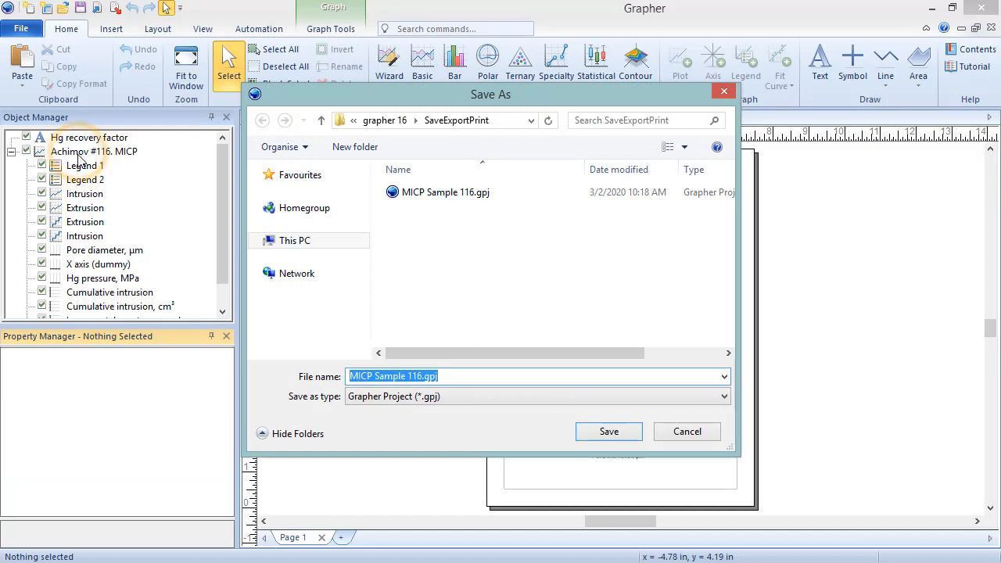
{"action": "type", "text": "Sample1"}
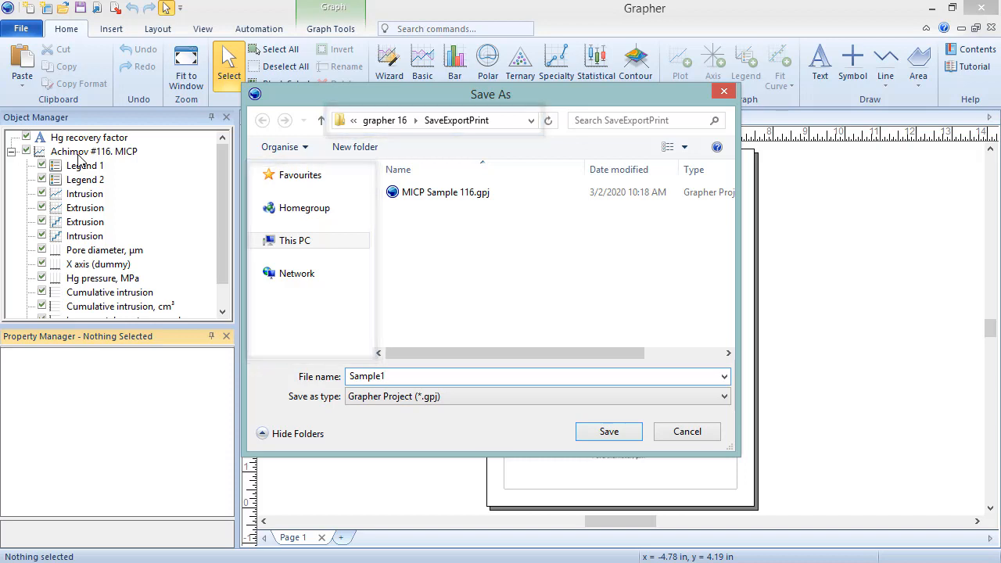
{"action": "left_click", "coordinate": [536, 396]}
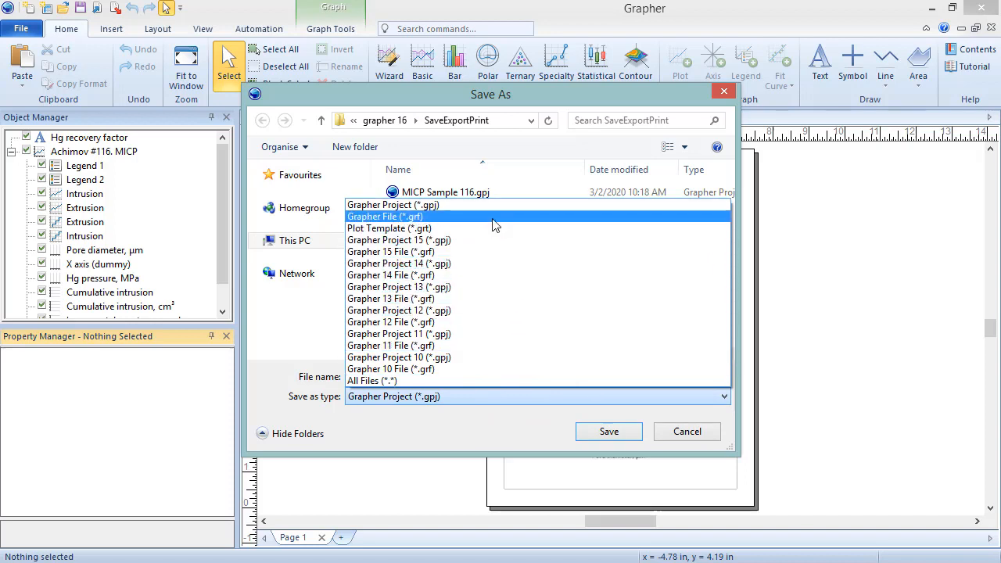
{"action": "mouse_move", "coordinate": [493, 227]}
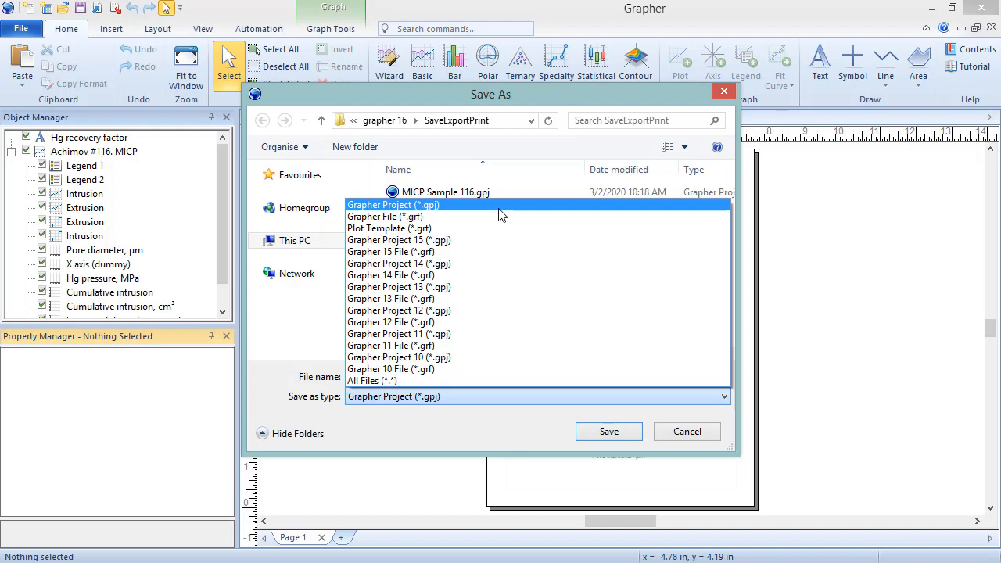
{"action": "left_click", "coordinate": [393, 204]}
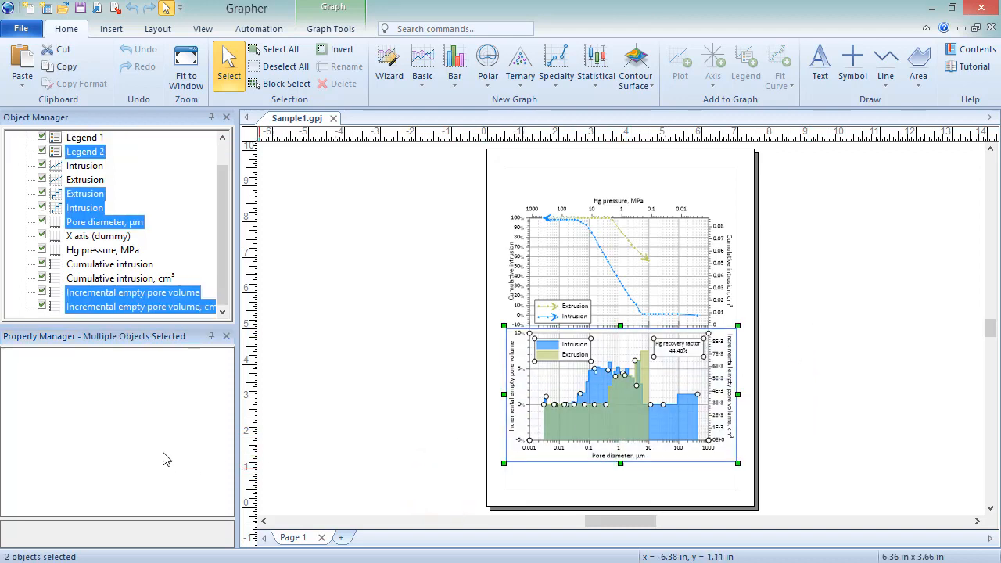
- Open the File menu to start exporting the graph
{"action": "left_click", "coordinate": [22, 29]}
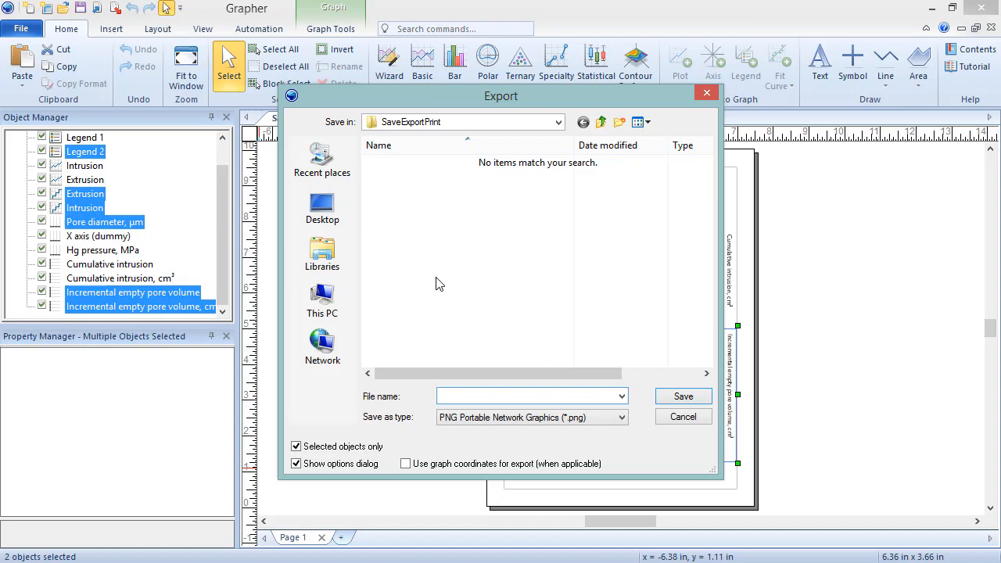
- Name the export Sample1 and show the Save as type format list
{"action": "type", "text": "Sample1"}
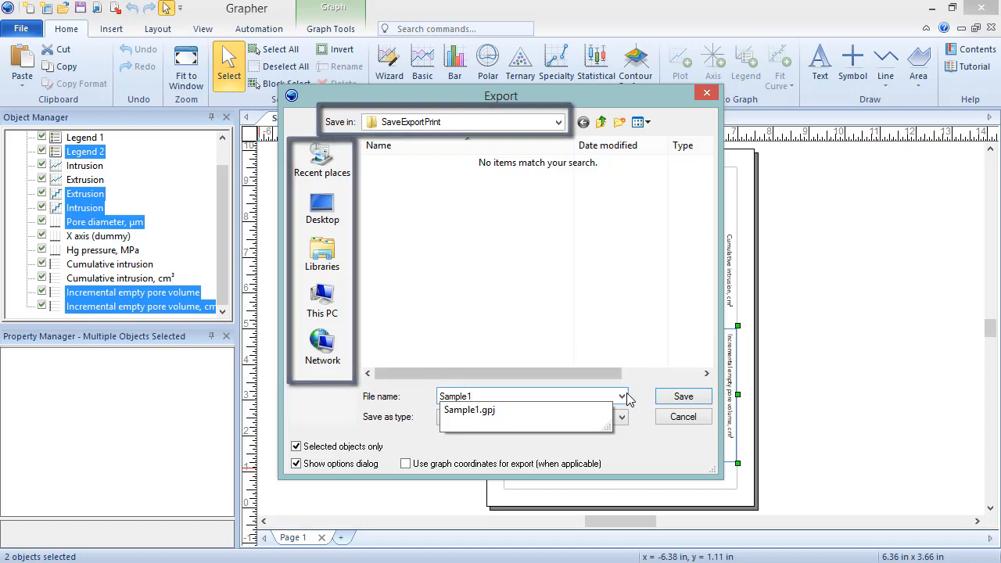
{"action": "left_click", "coordinate": [621, 416]}
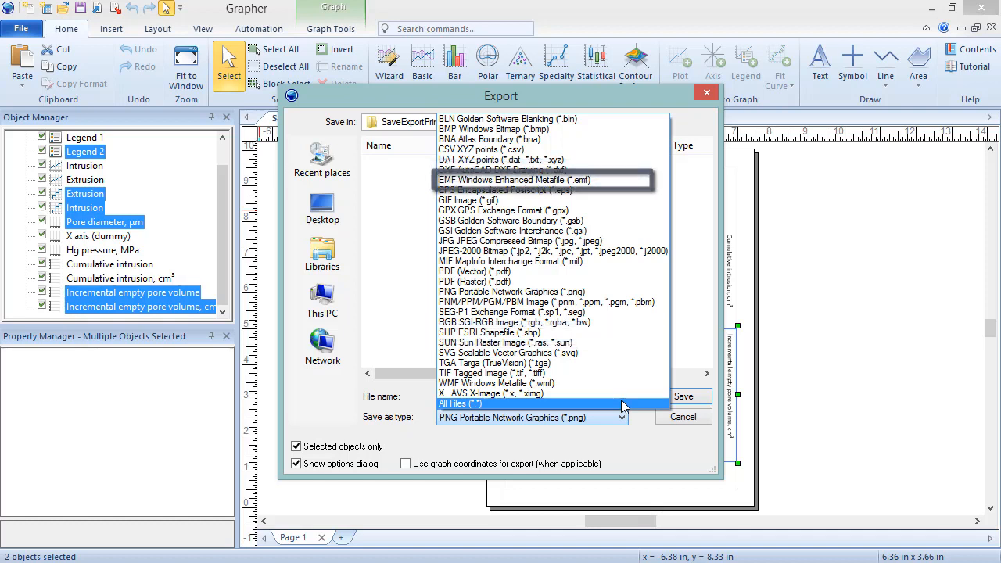
- Pick PNG Portable Network Graphics (*.png) as the export format
{"action": "left_click", "coordinate": [511, 292]}
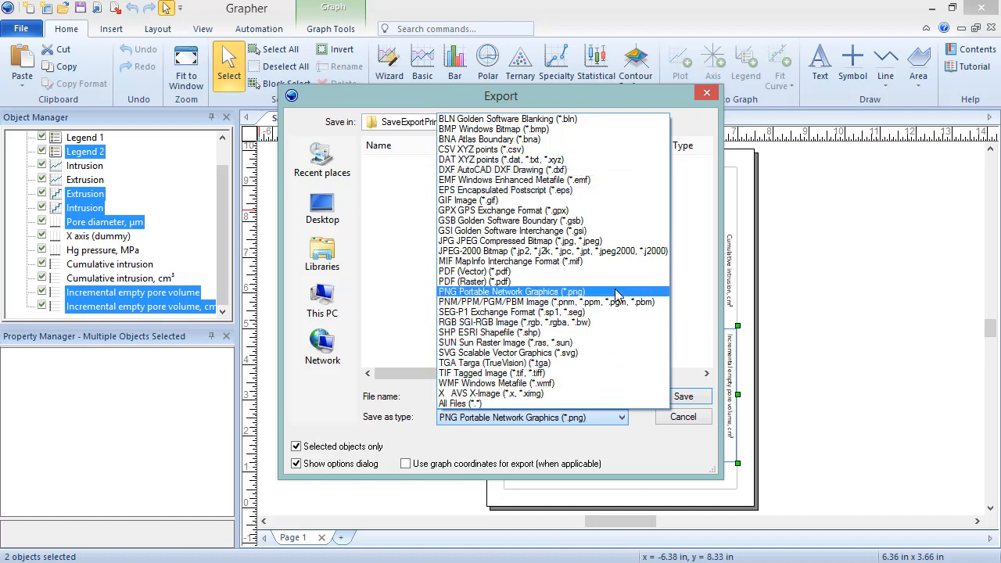
{"action": "left_click", "coordinate": [512, 291]}
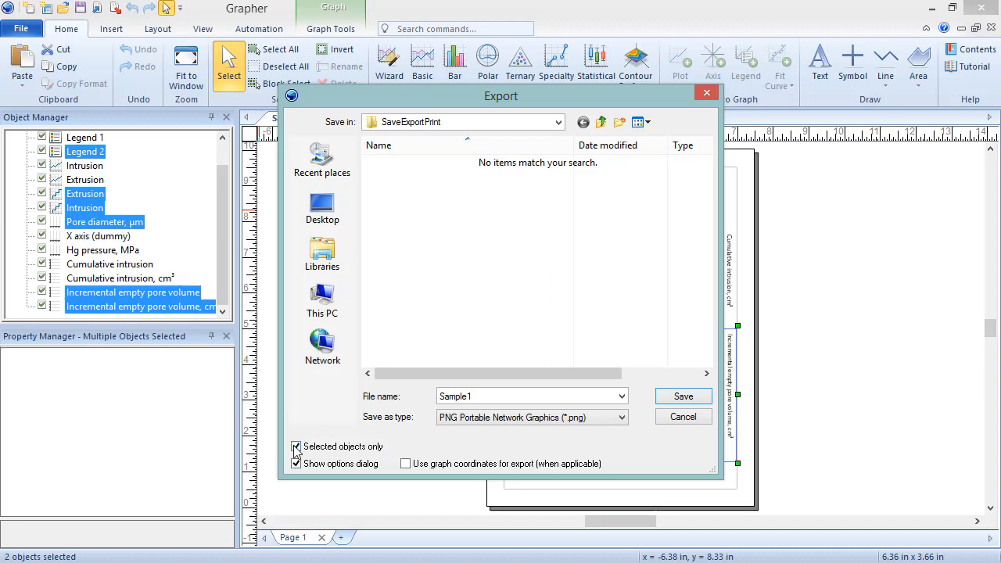
- Uncheck Selected objects only and leave Use graph coordinates for export off
{"action": "left_click", "coordinate": [296, 446]}
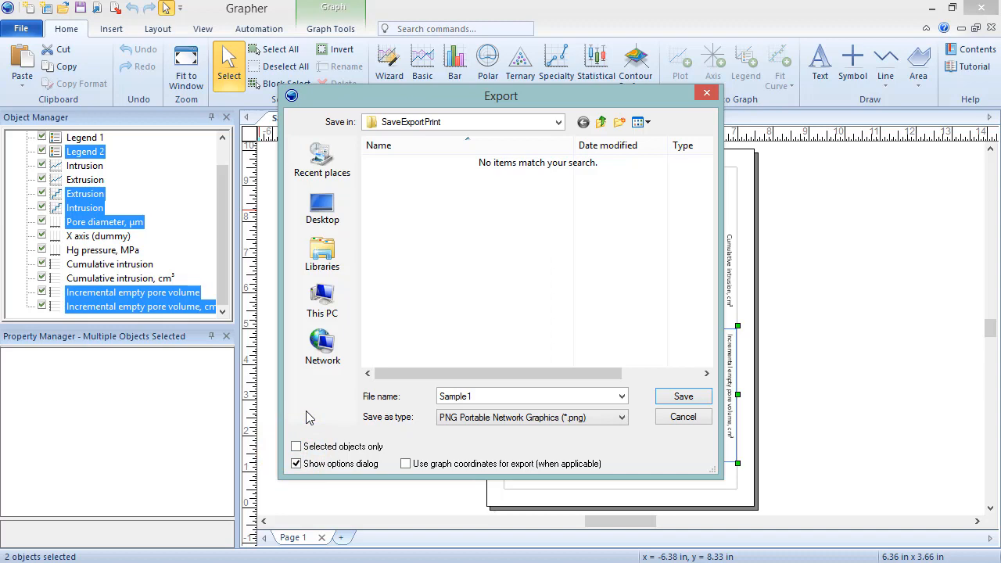
{"action": "left_click", "coordinate": [296, 463]}
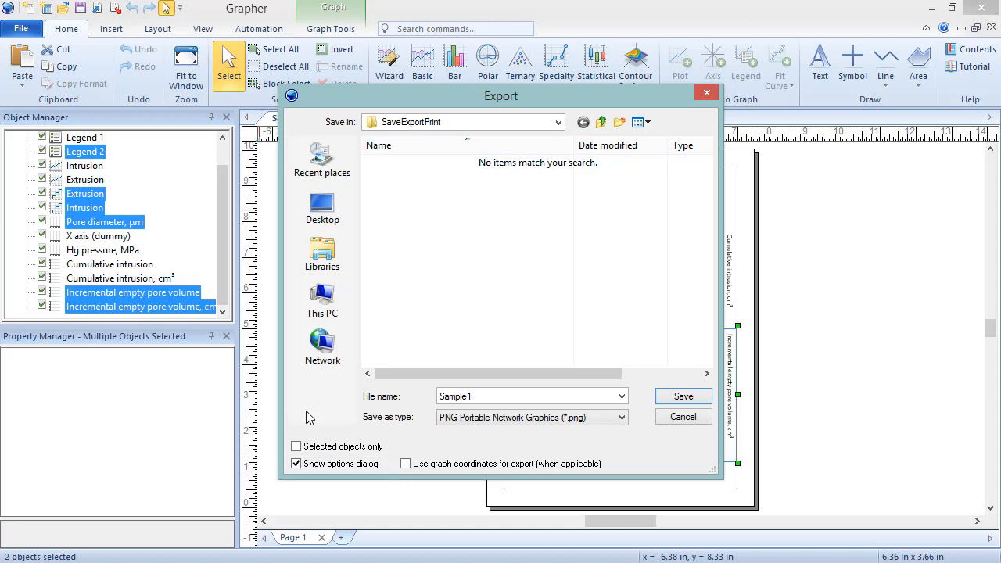
{"action": "left_click", "coordinate": [406, 463]}
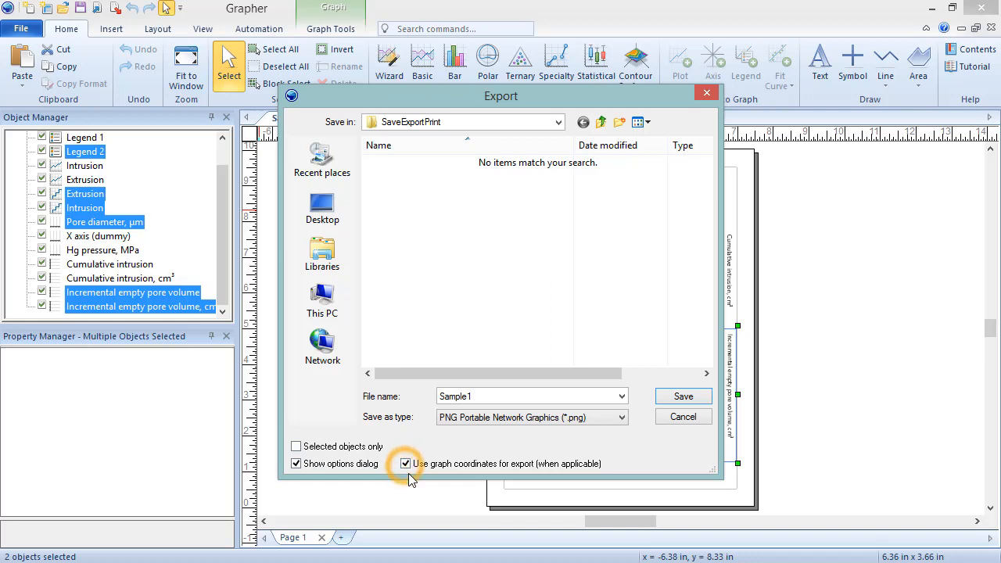
{"action": "left_click", "coordinate": [405, 463]}
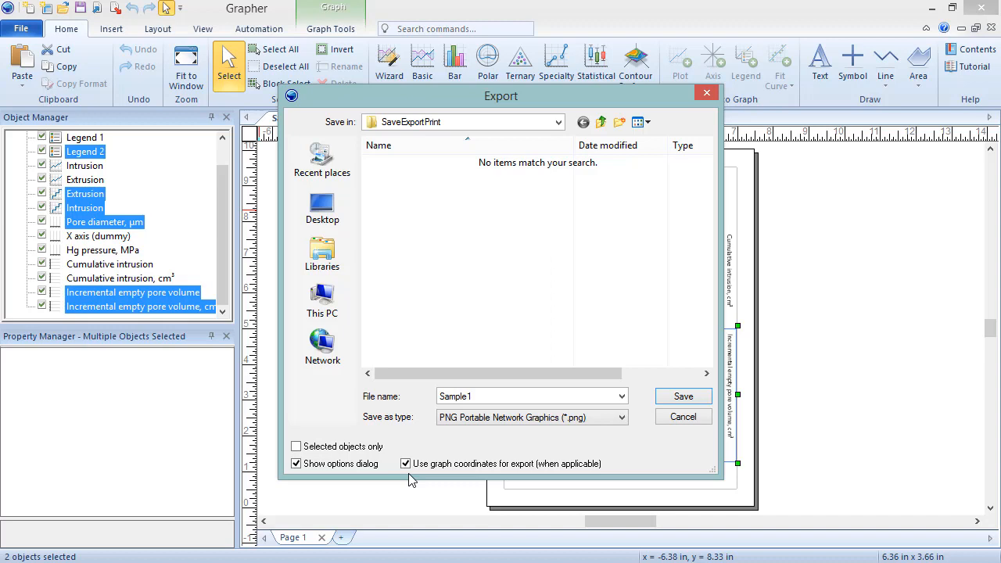
{"action": "left_click", "coordinate": [406, 463]}
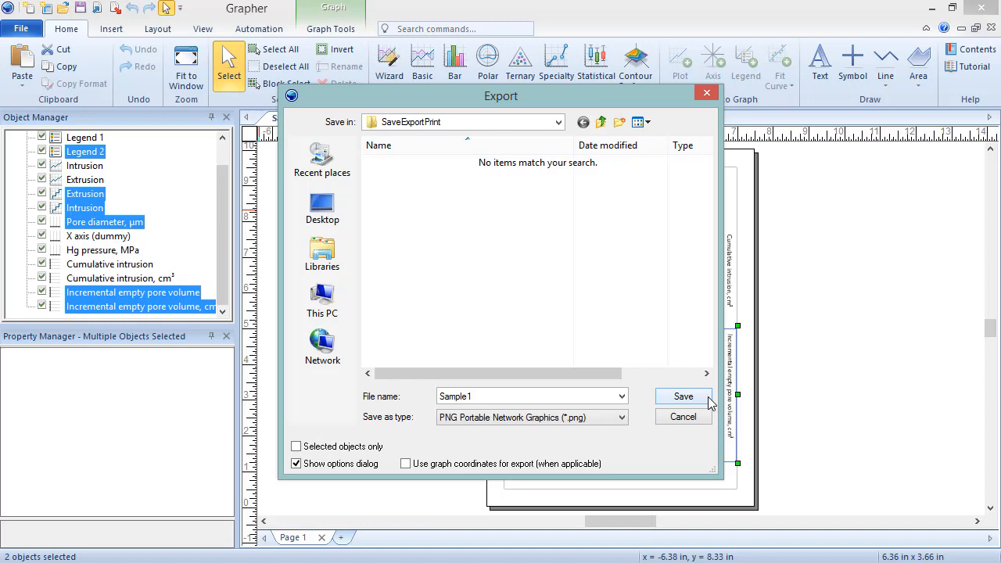
- Save Sample1.png with default export options: 613×708 pixels, 24-bit colour
{"action": "left_click", "coordinate": [683, 396]}
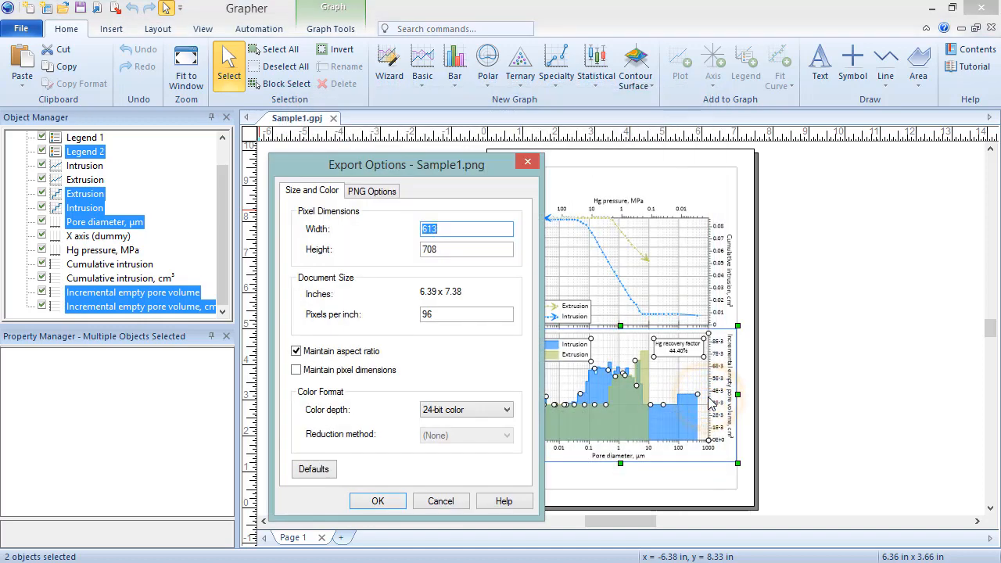
{"action": "mouse_move", "coordinate": [373, 474]}
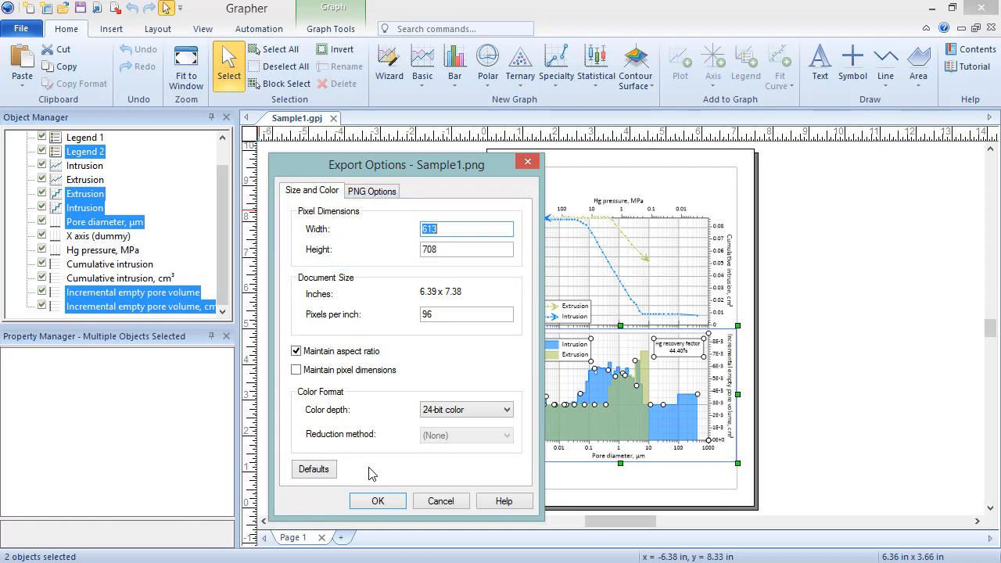
{"action": "left_click", "coordinate": [313, 468]}
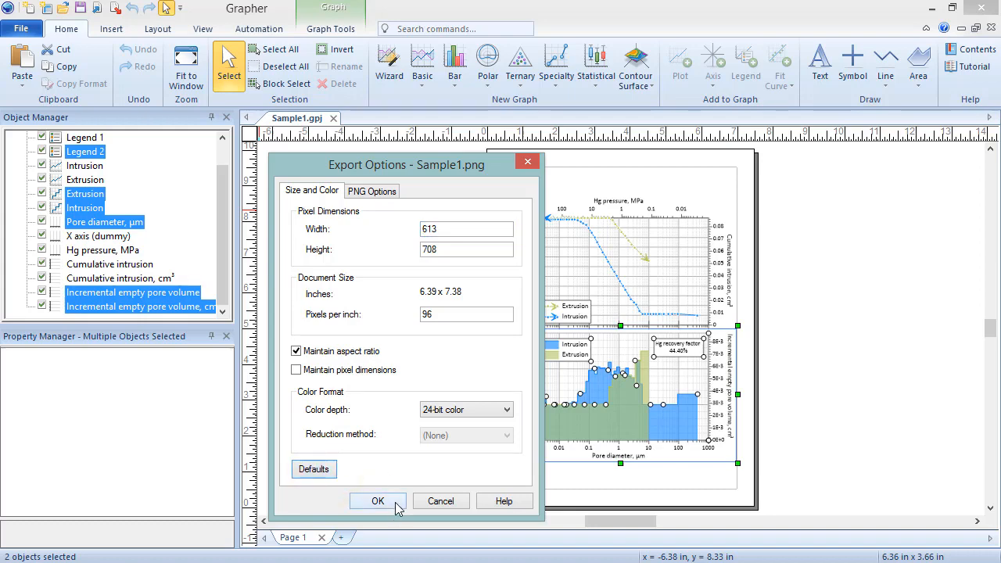
{"action": "left_click", "coordinate": [378, 502]}
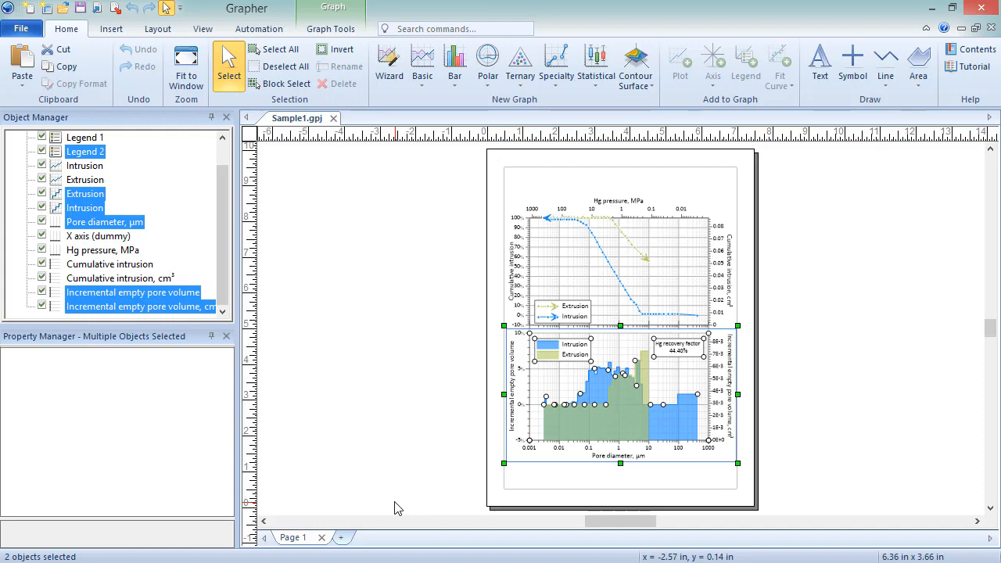
{"action": "mouse_move", "coordinate": [350, 478]}
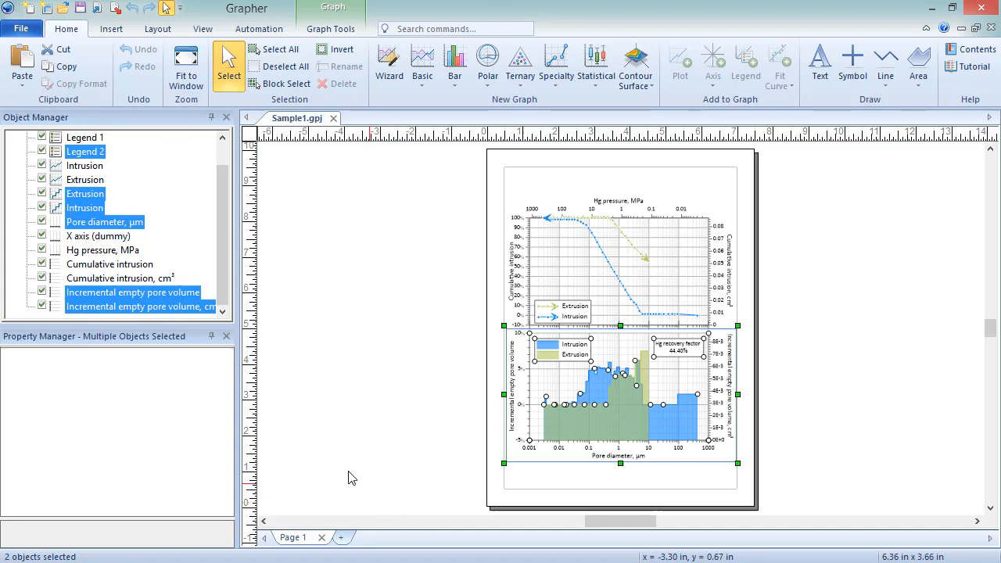
- Open the Print dialog for Sample1, set to Foxit Reader PDF Printer
{"action": "left_click", "coordinate": [22, 29]}
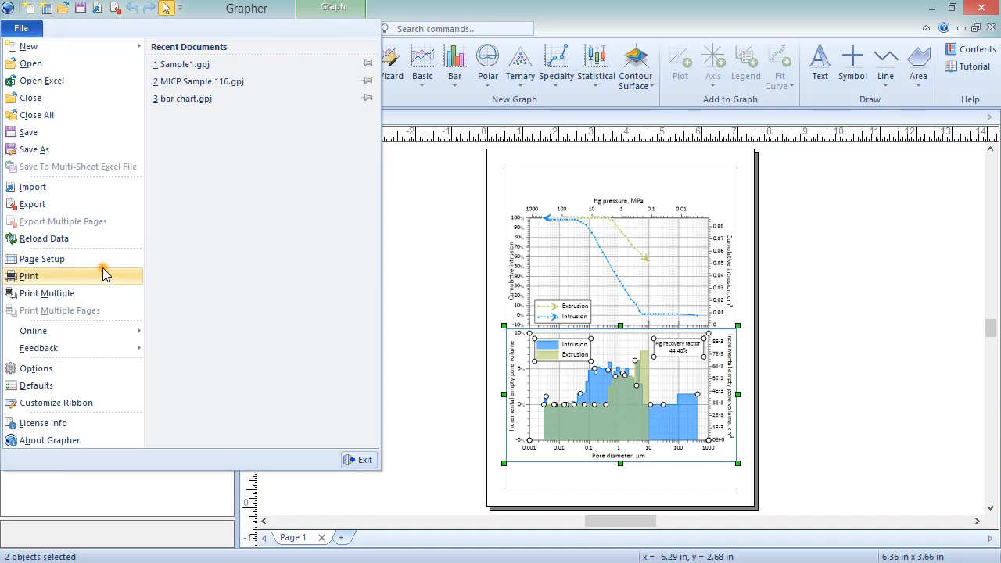
{"action": "left_click", "coordinate": [29, 277]}
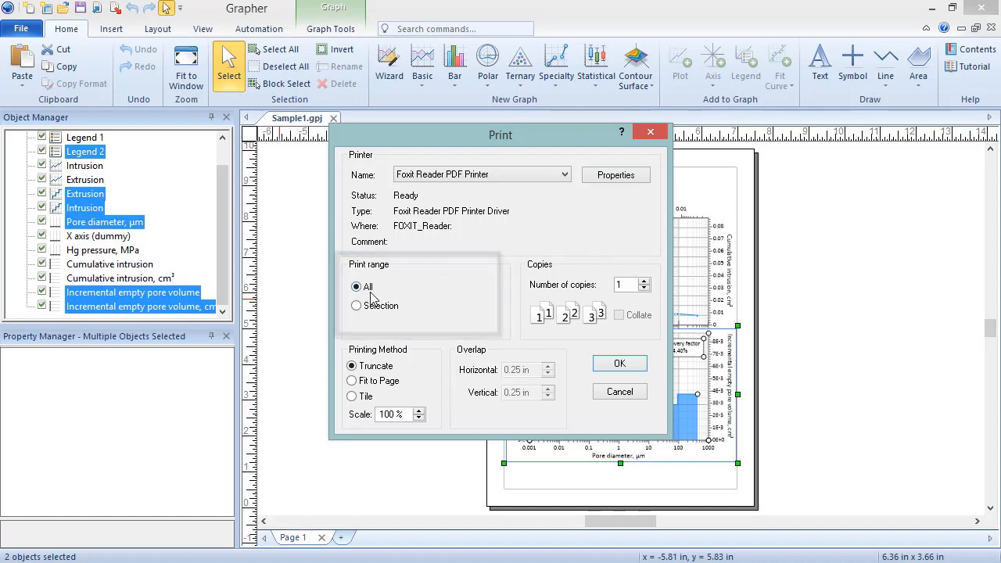
{"action": "mouse_move", "coordinate": [606, 243]}
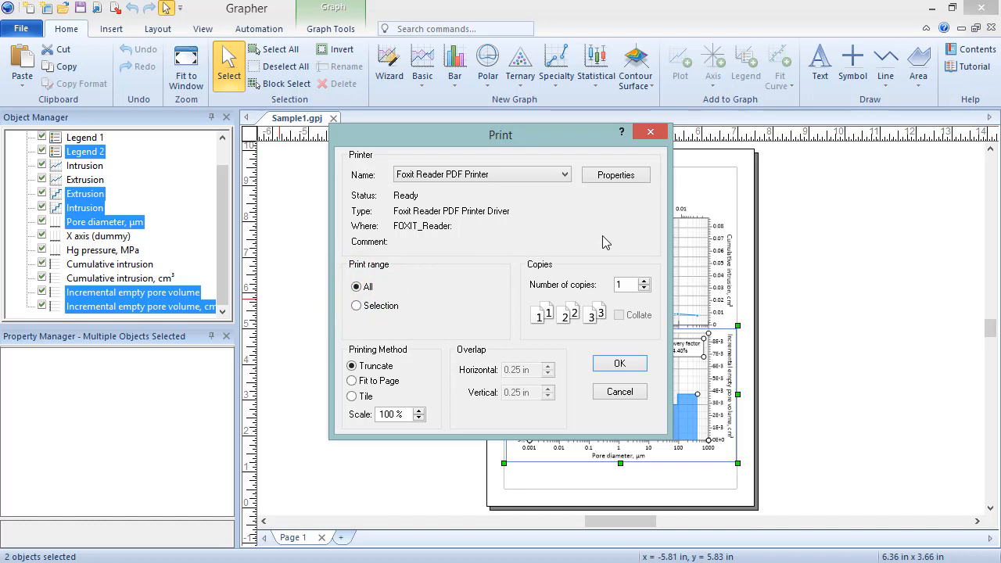
{"action": "left_click", "coordinate": [646, 280]}
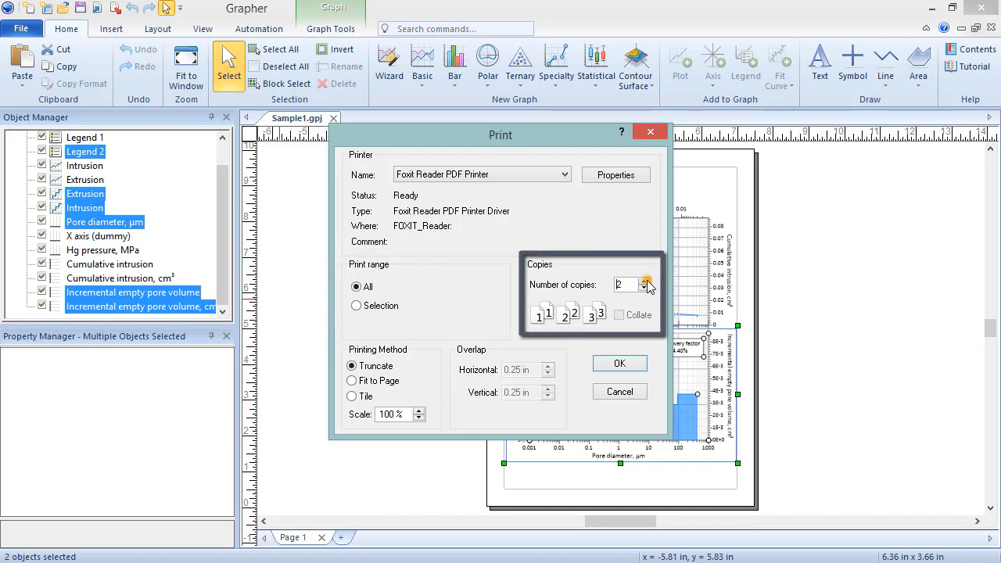
{"action": "left_click", "coordinate": [645, 288]}
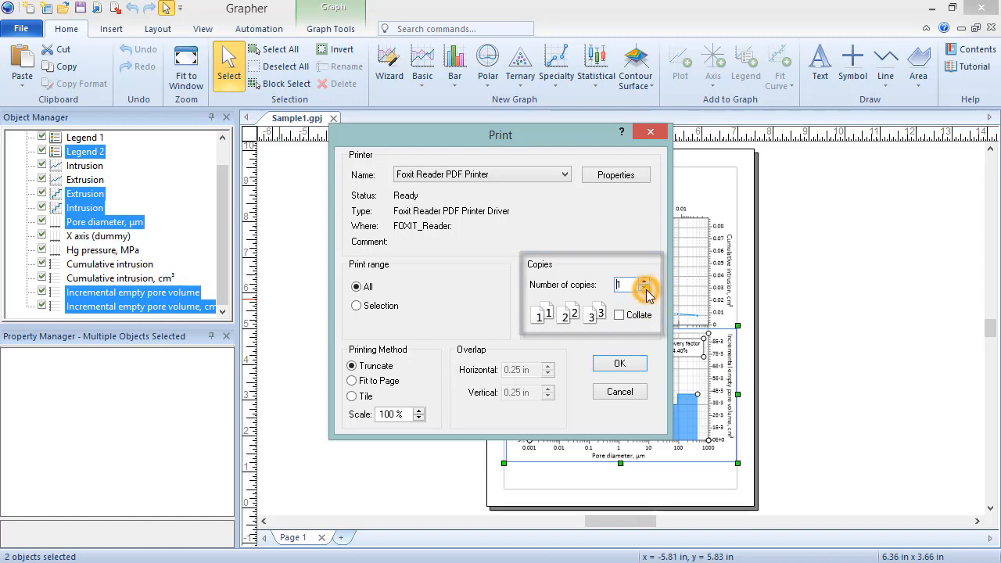